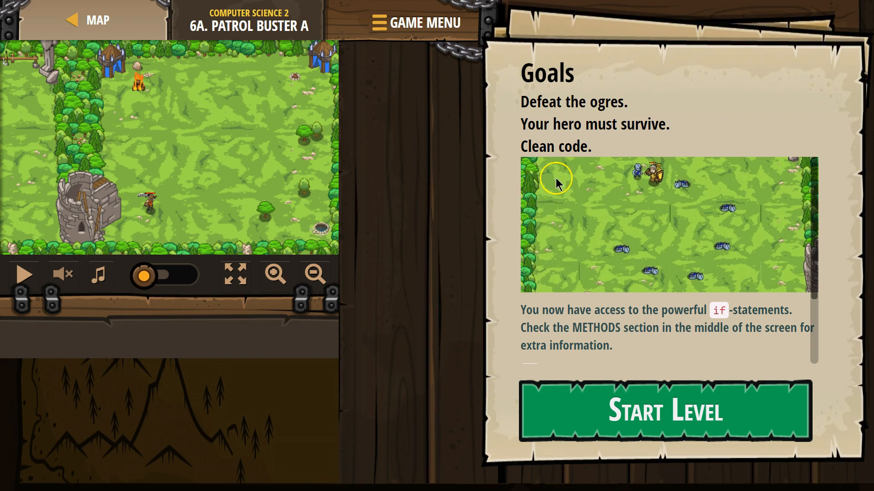
{"action": "mouse_move", "coordinate": [648, 329]}
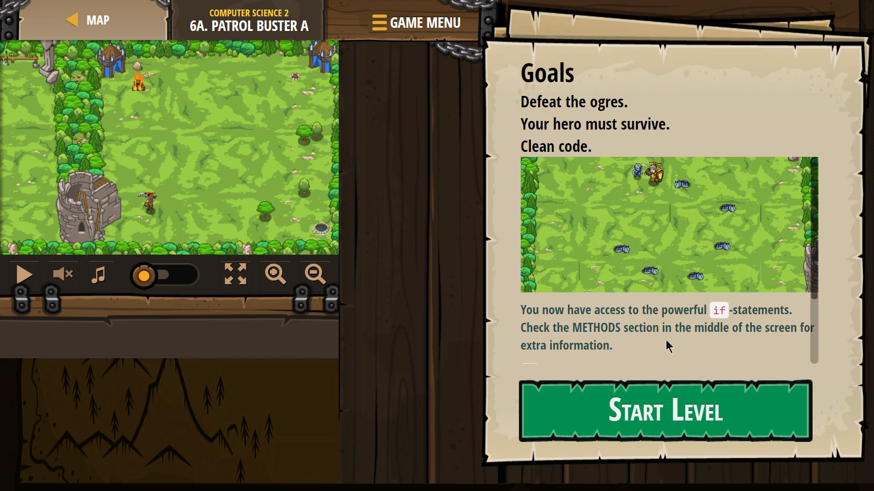
{"action": "mouse_move", "coordinate": [674, 336]}
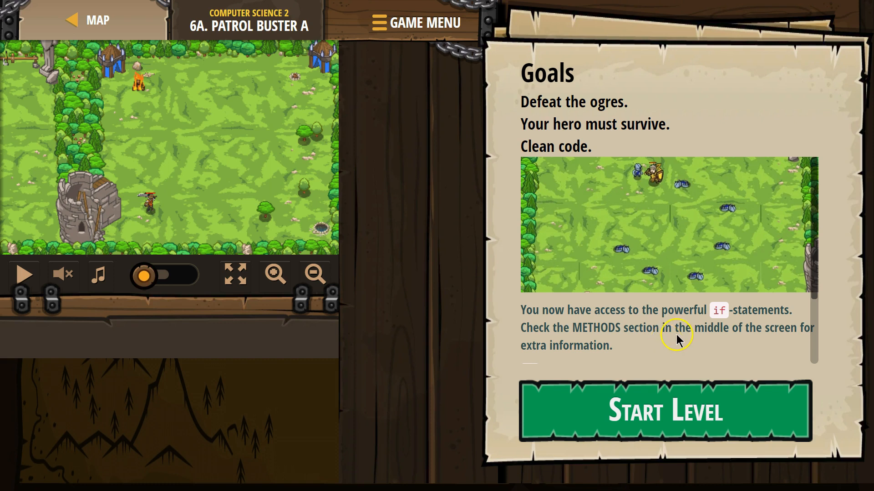
- Bring the if-statement example into view and start the Patrol Buster A level
{"action": "scroll", "scroll_direction": "down", "scroll_amount": 3}
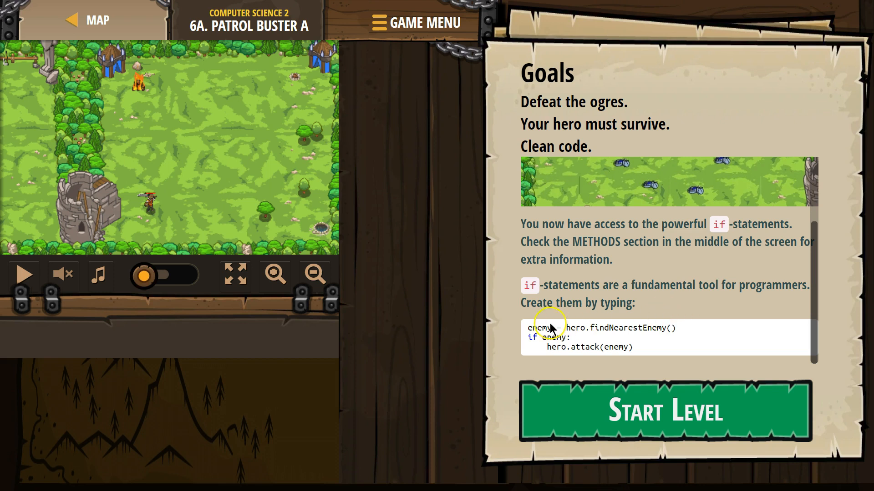
{"action": "mouse_move", "coordinate": [627, 328]}
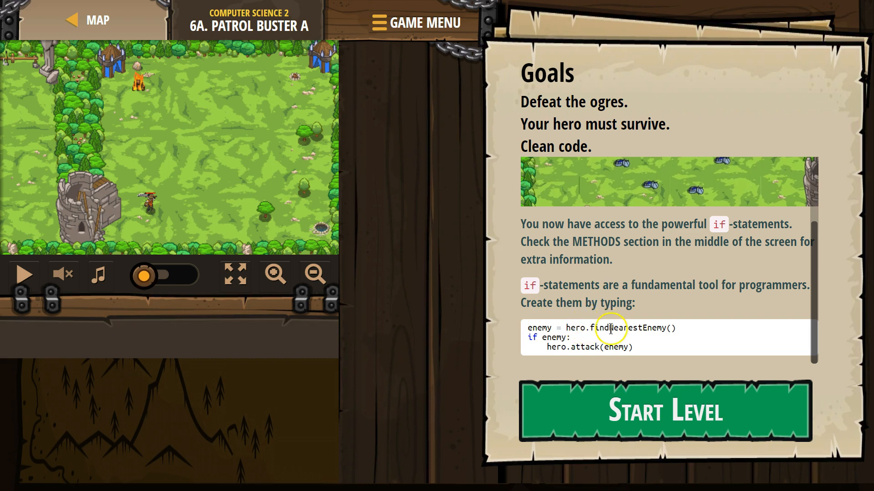
{"action": "mouse_move", "coordinate": [632, 328]}
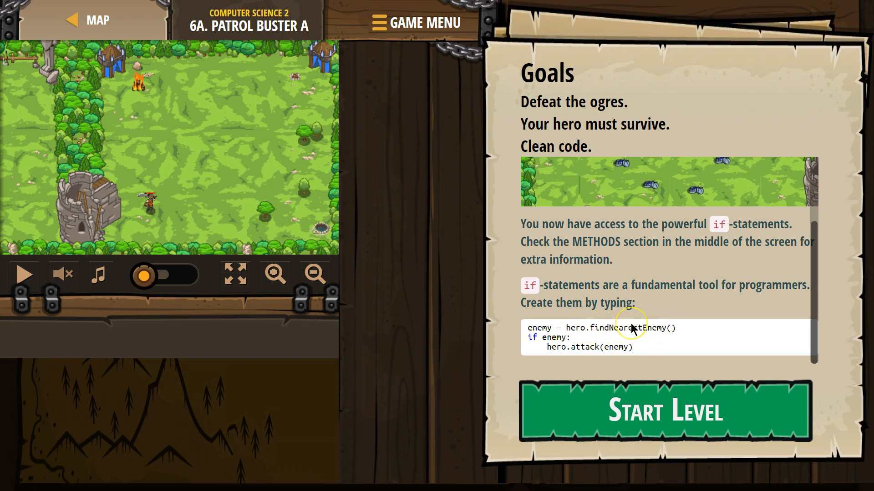
{"action": "mouse_move", "coordinate": [581, 314]}
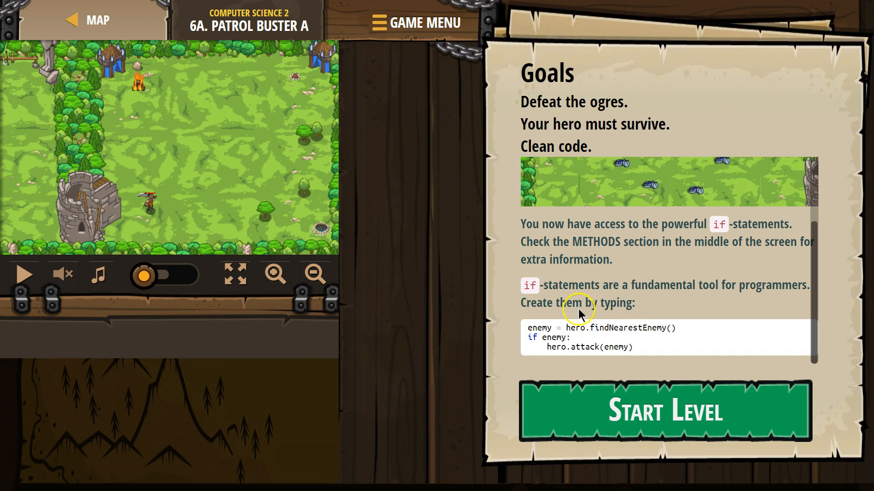
{"action": "mouse_move", "coordinate": [613, 325]}
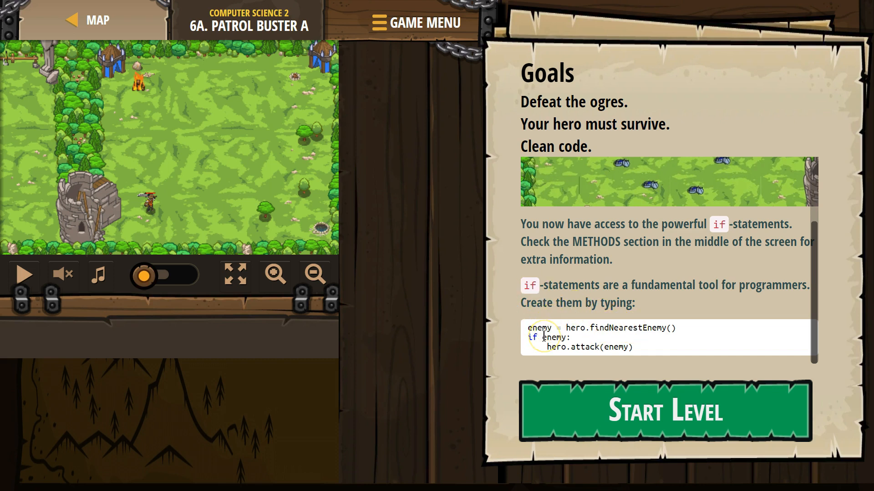
{"action": "mouse_move", "coordinate": [645, 326]}
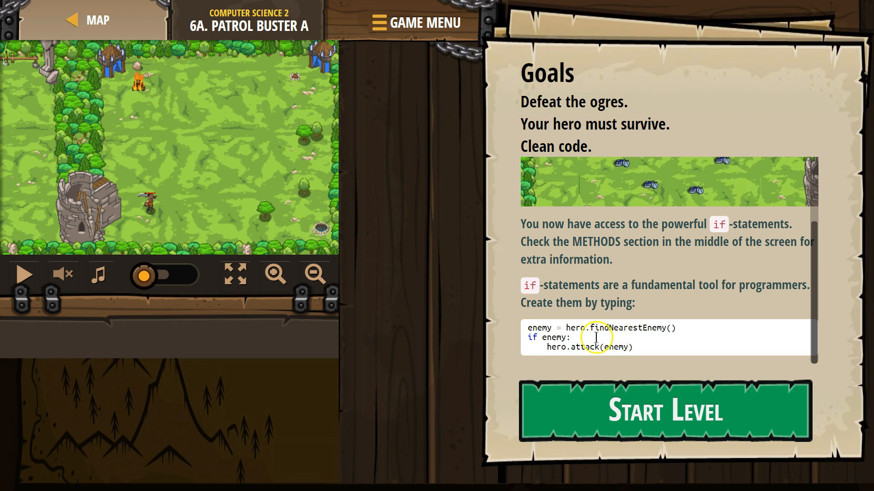
{"action": "mouse_move", "coordinate": [609, 386]}
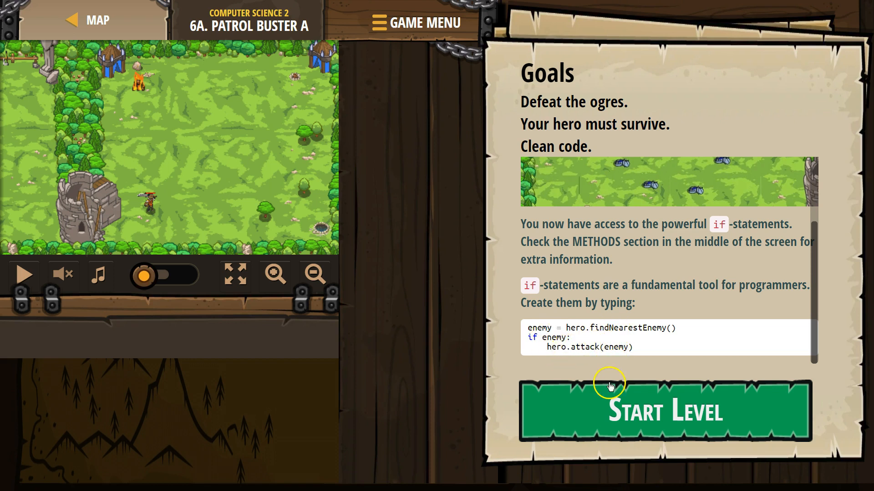
{"action": "left_click", "coordinate": [663, 411]}
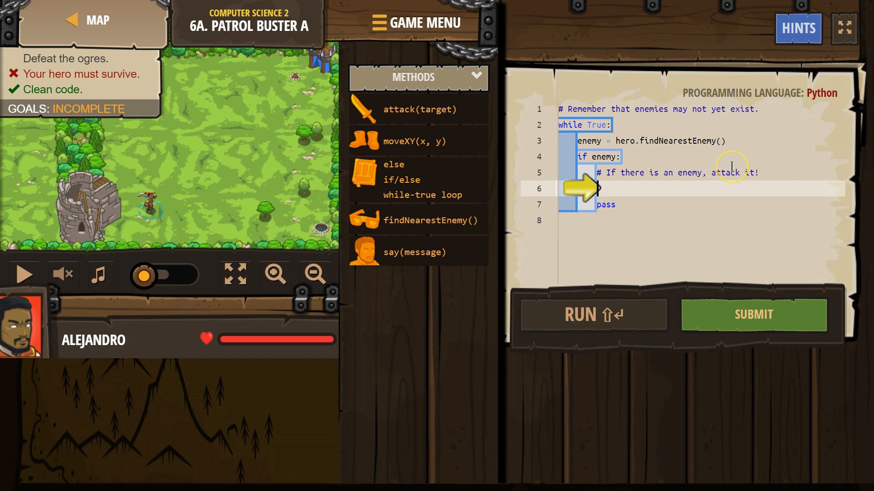
{"action": "mouse_move", "coordinate": [606, 224]}
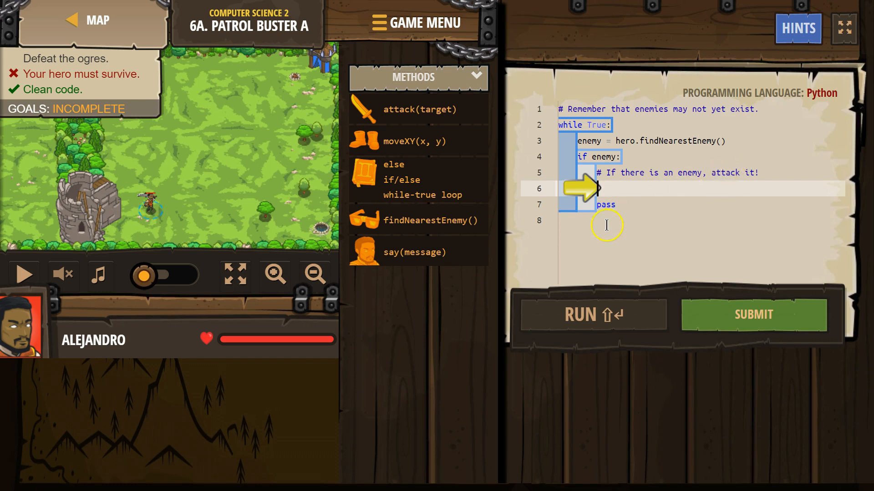
{"action": "mouse_move", "coordinate": [599, 189]}
{"action": "type", "text": "att"}
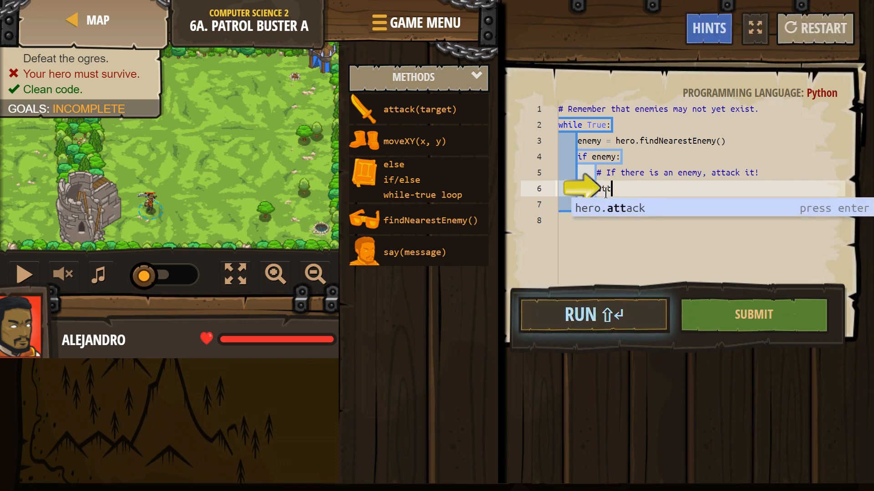
- Accept the hero.attack(enemy) suggestion inside the if enemy block
{"action": "key", "text": "Enter"}
{"action": "type", "text": "hero.attack(enemy)"}
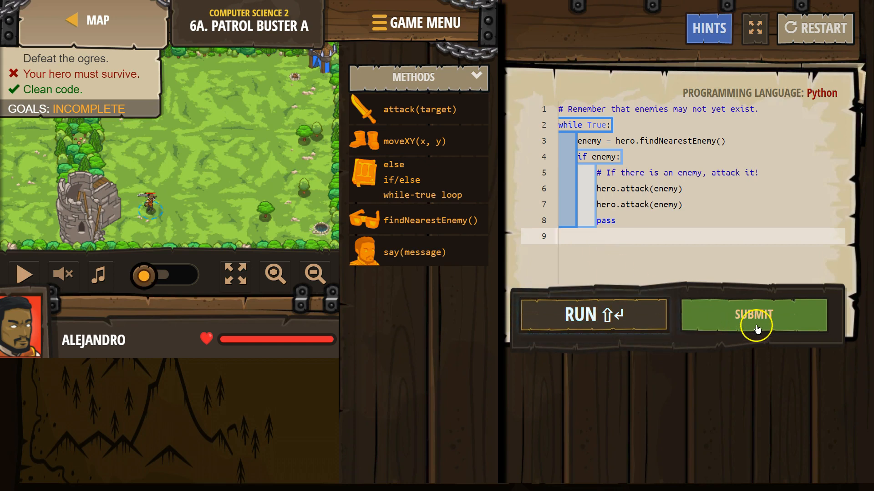
- Submit the two-attack solution for grading
{"action": "left_click", "coordinate": [755, 314]}
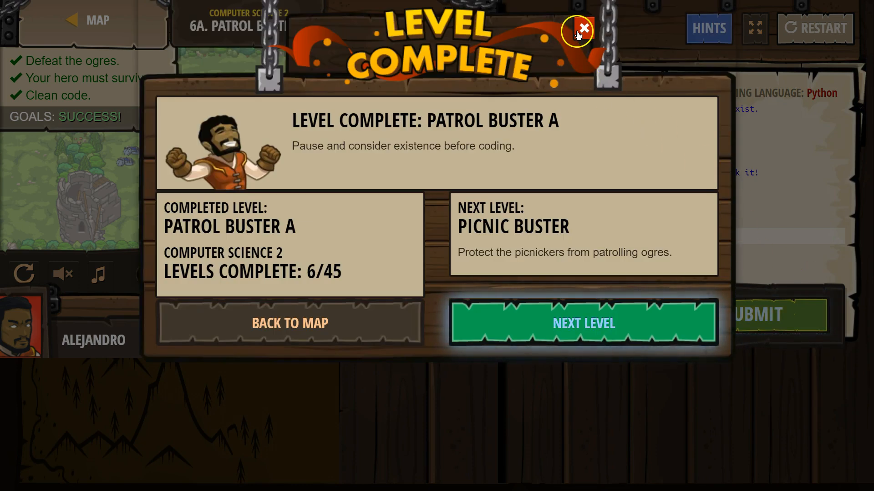
- Dismiss the Level Complete summary and return to the level view
{"action": "left_click", "coordinate": [579, 29]}
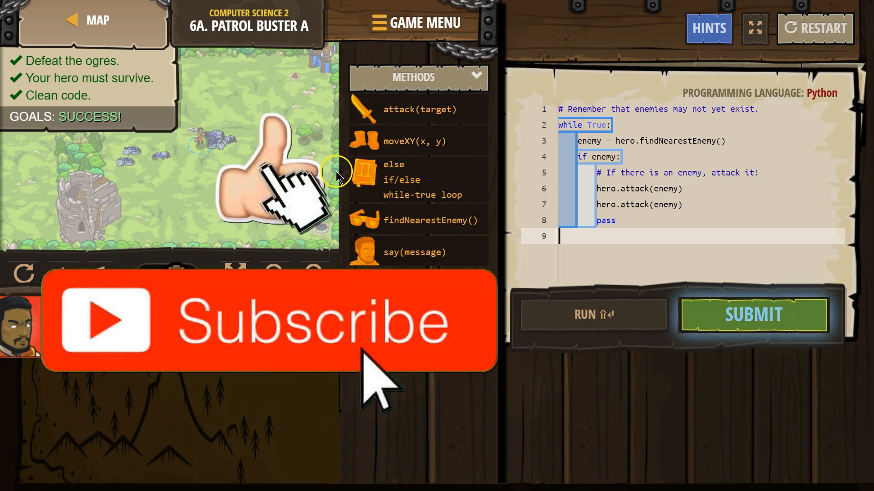